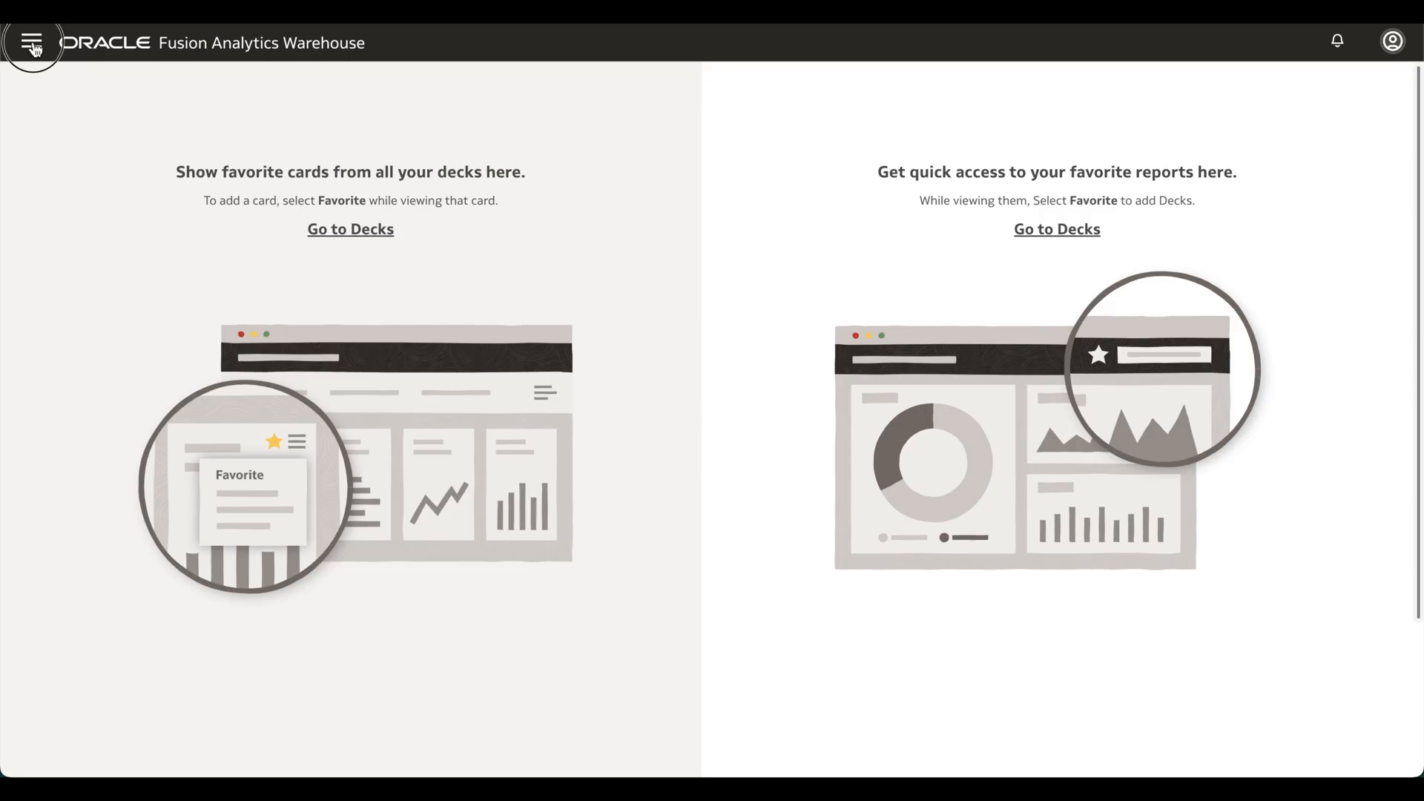
- Navigate through the main menu and Console to the Data Configuration page
left_click(32, 41)
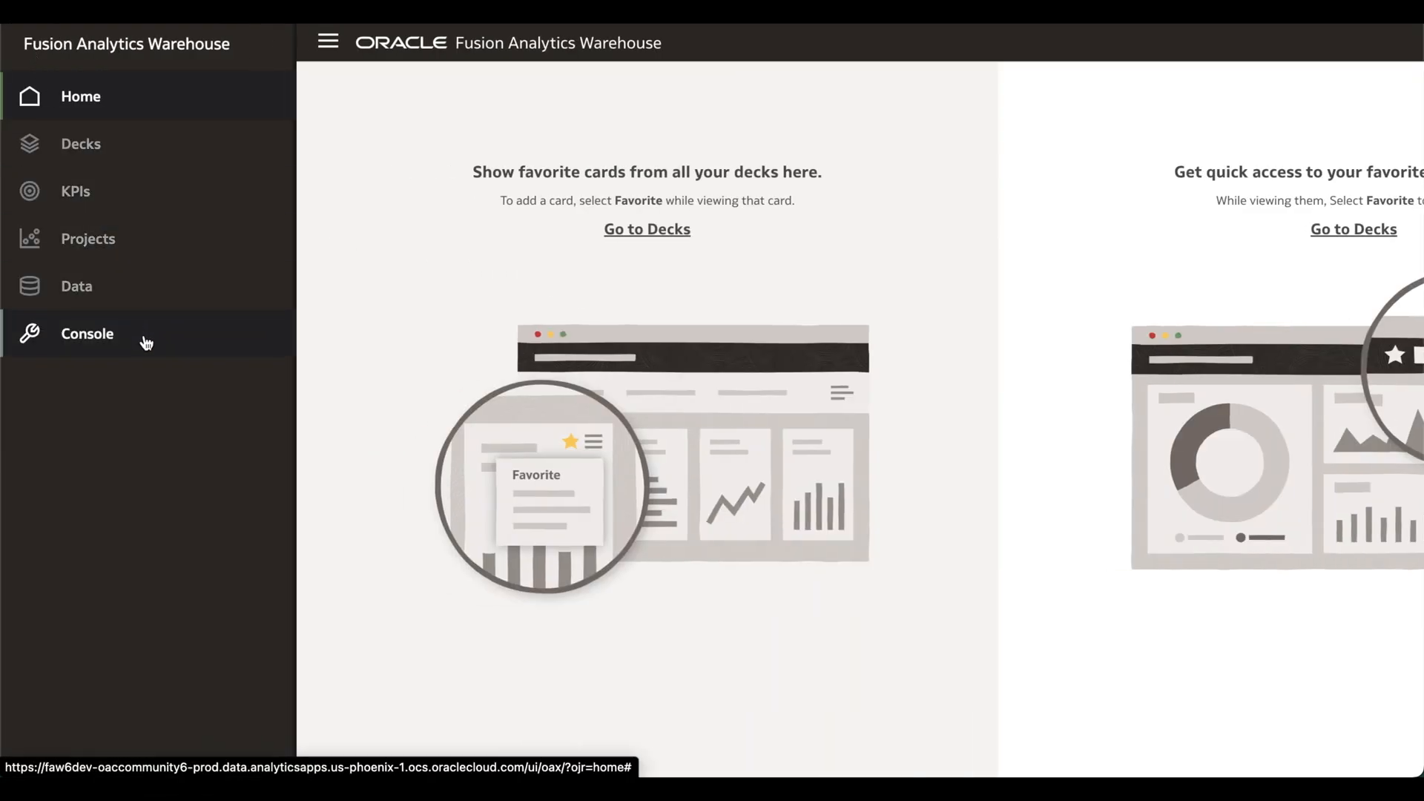
left_click(88, 333)
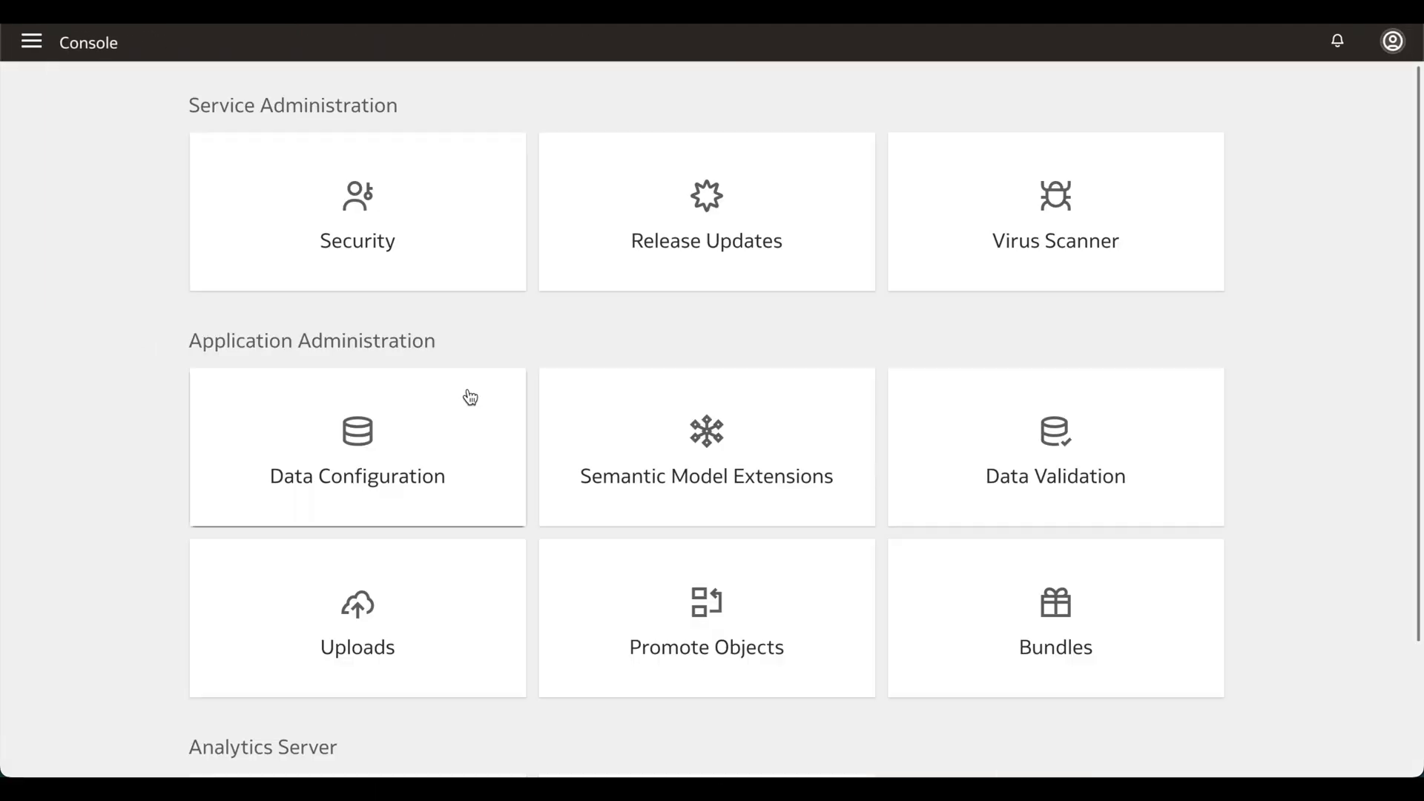
left_click(356, 447)
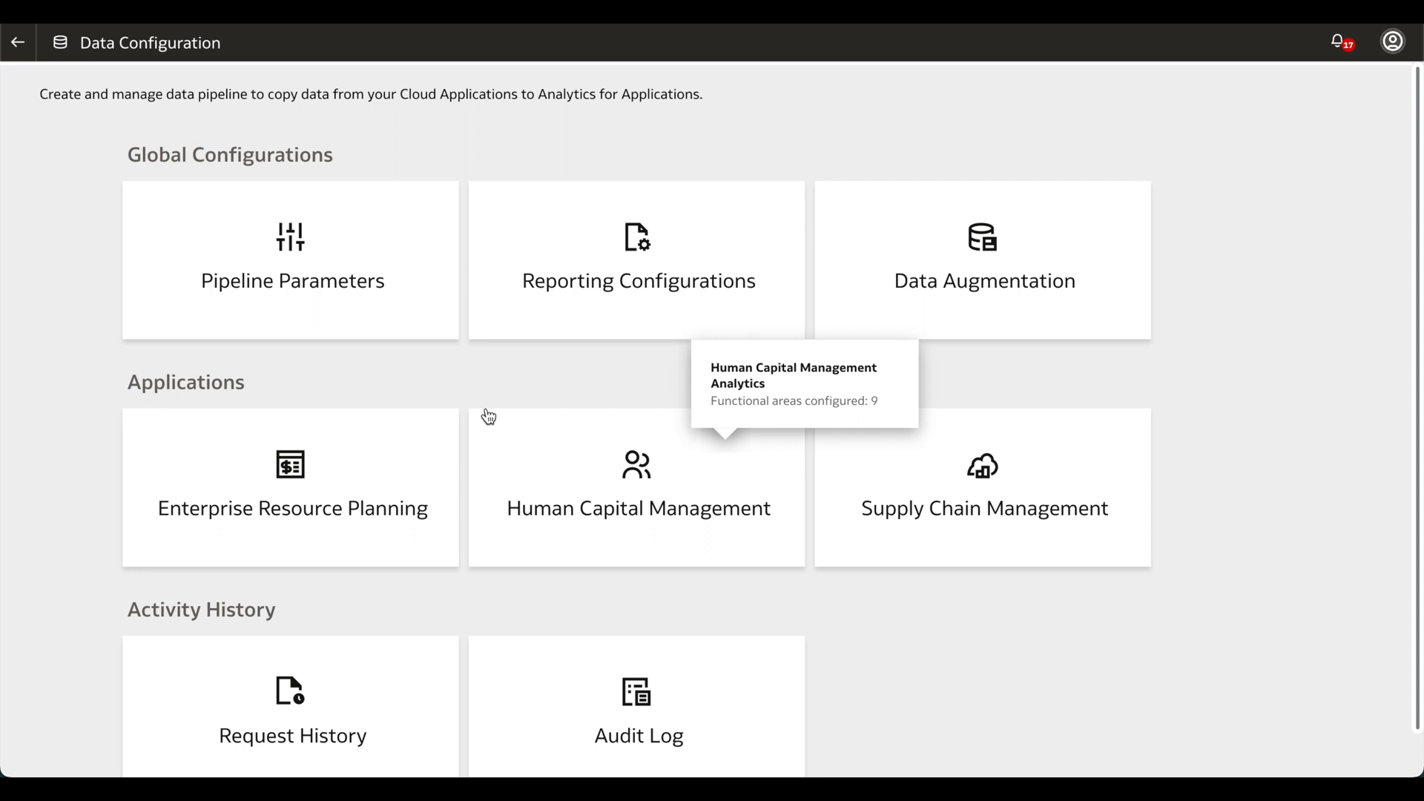
- In Pipeline Parameters, schedule the Daily refresh at 02:00 AM in Eastern Standard Time (GMT-5:00)
left_click(290, 260)
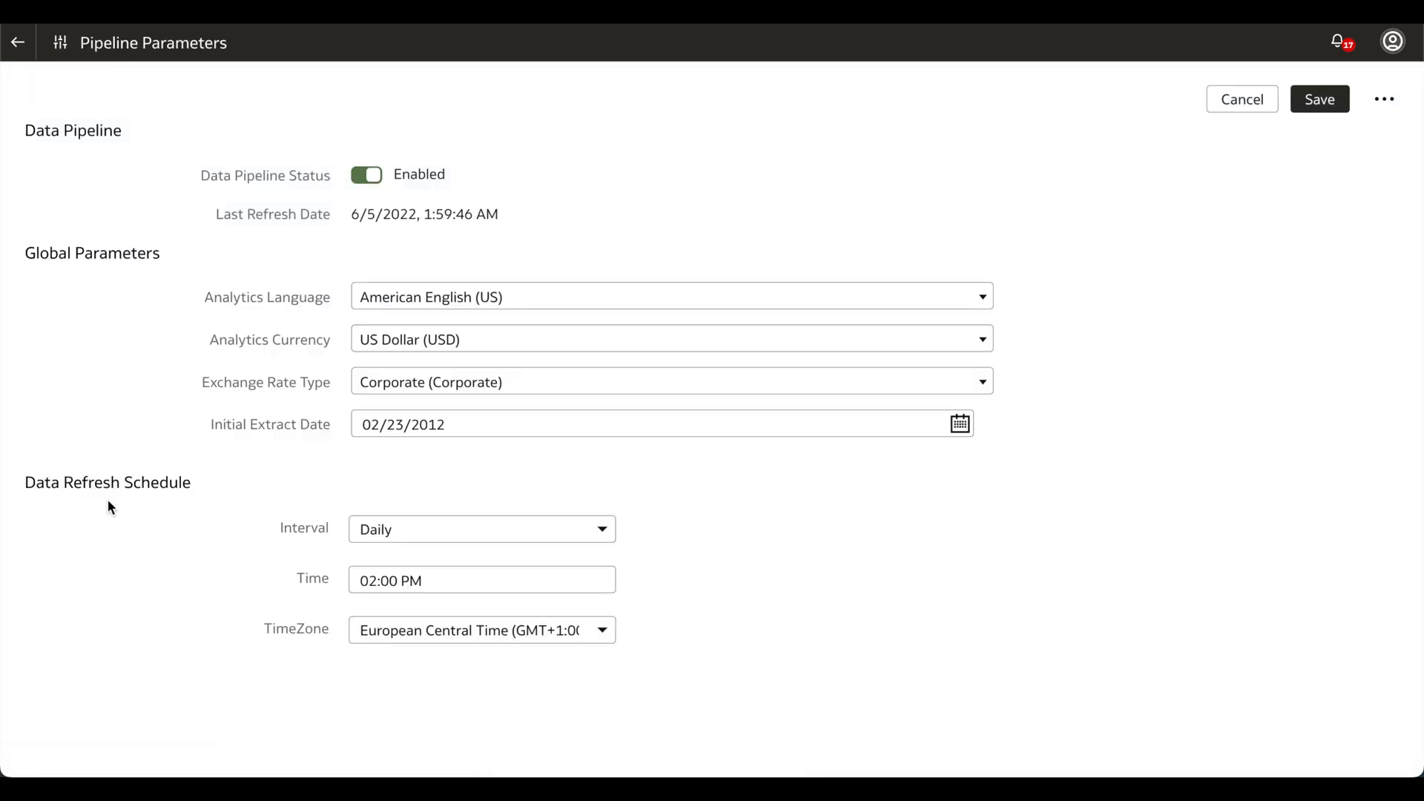
mouse_move(157, 507)
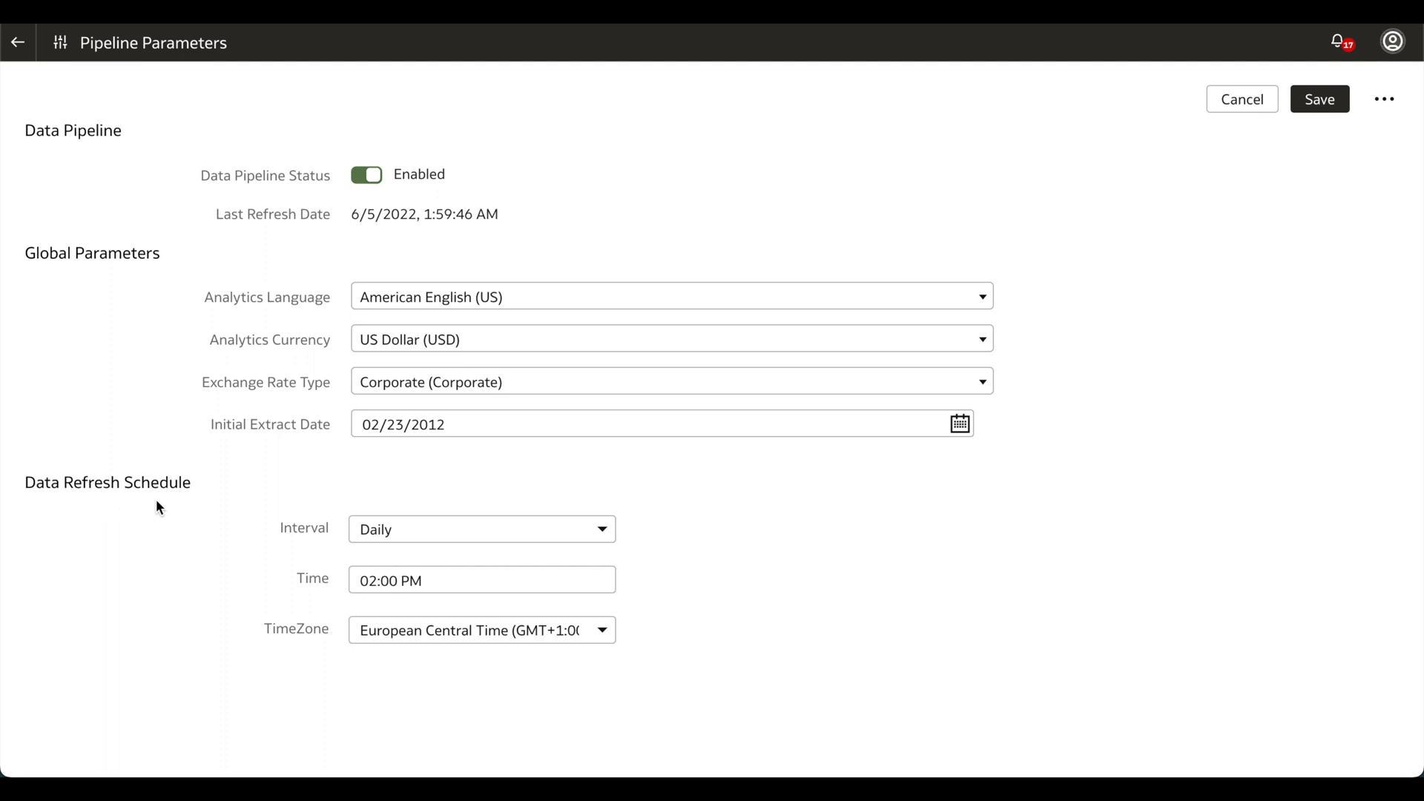
left_click(601, 529)
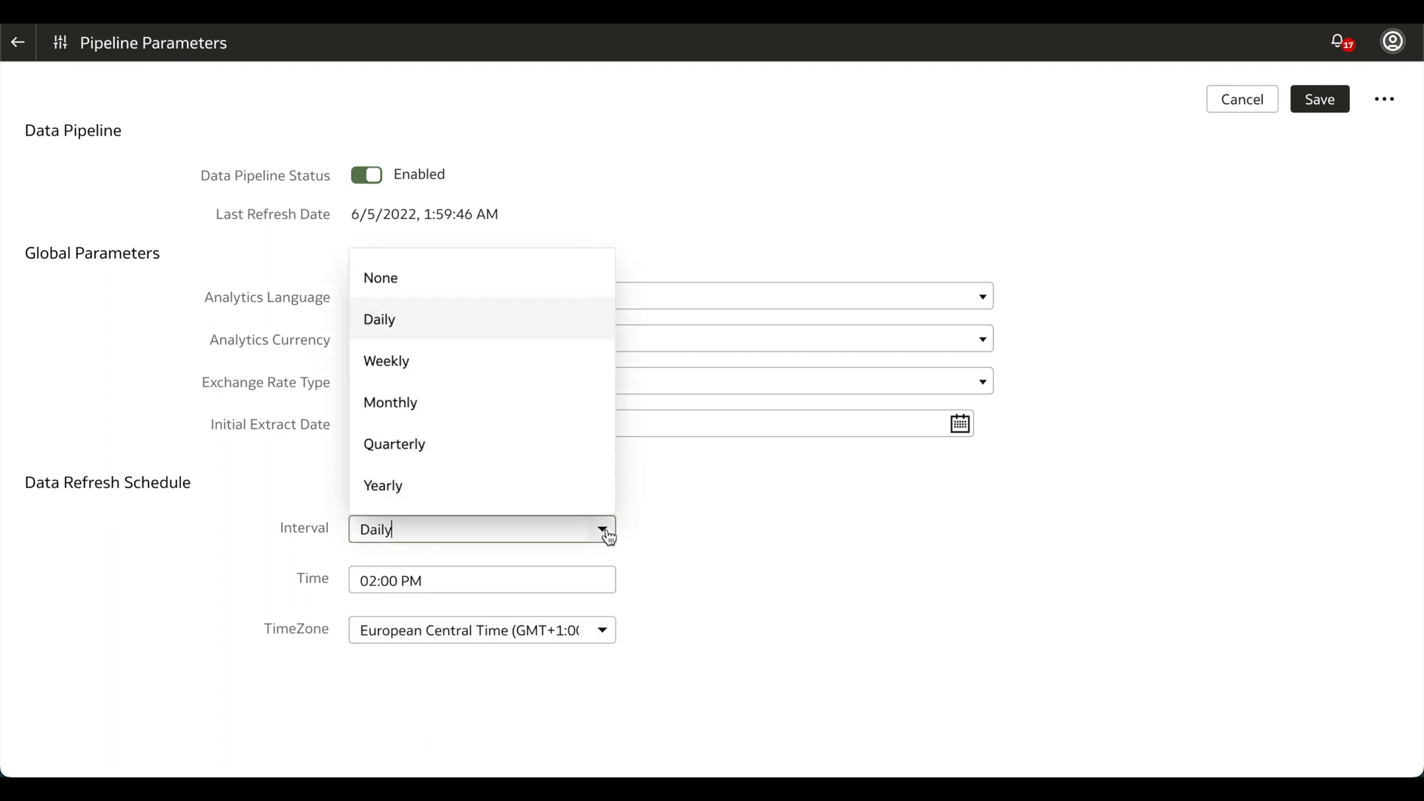
mouse_move(590, 495)
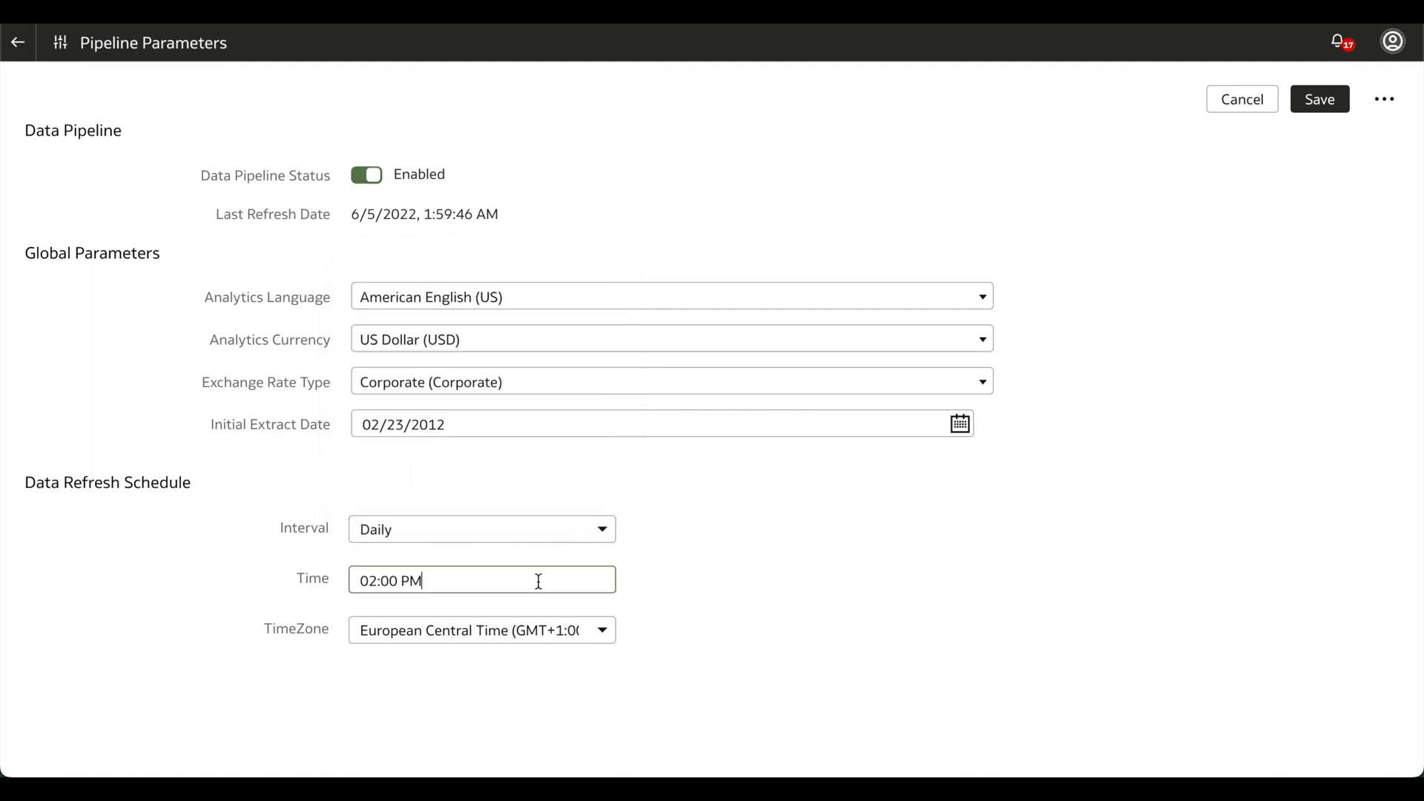
mouse_move(422, 636)
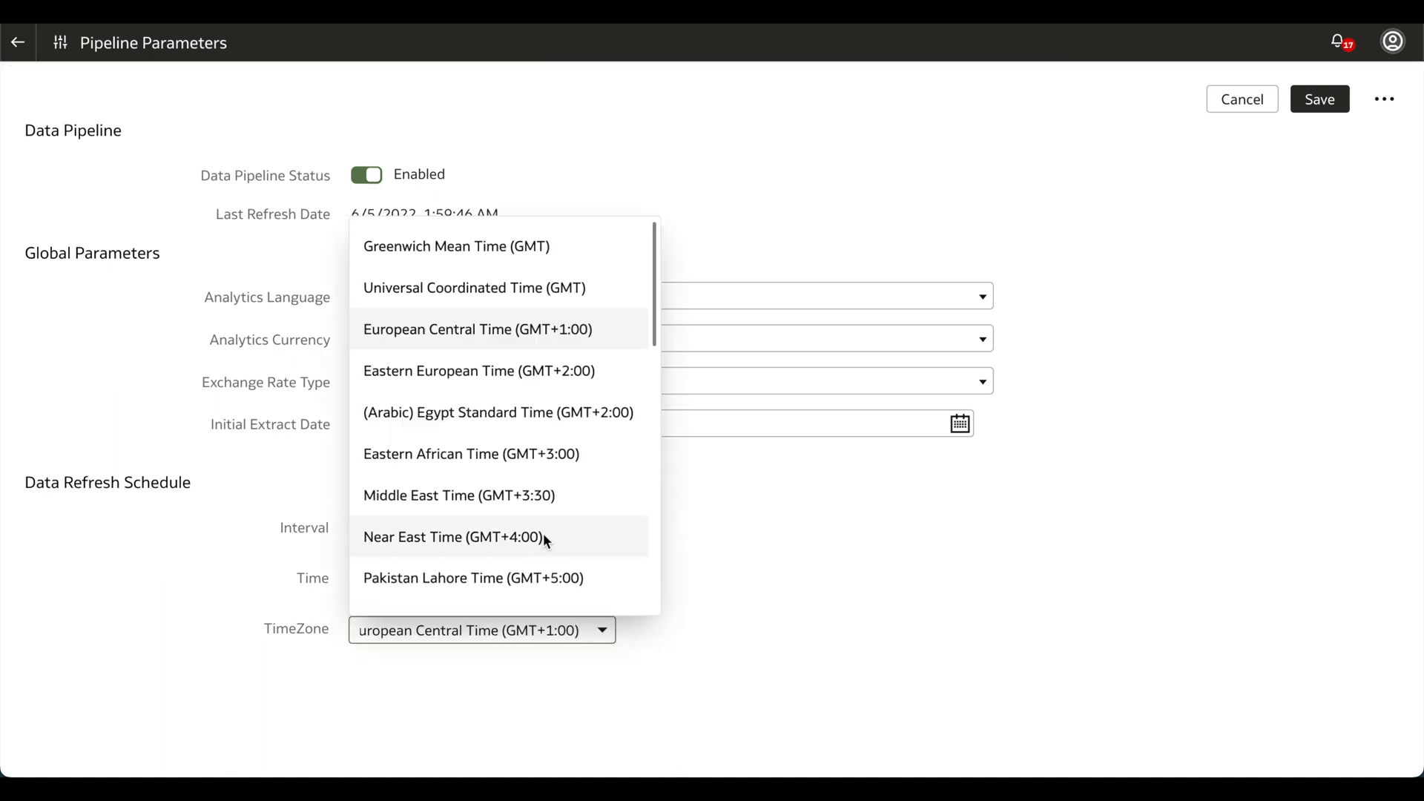
scroll("down", 3)
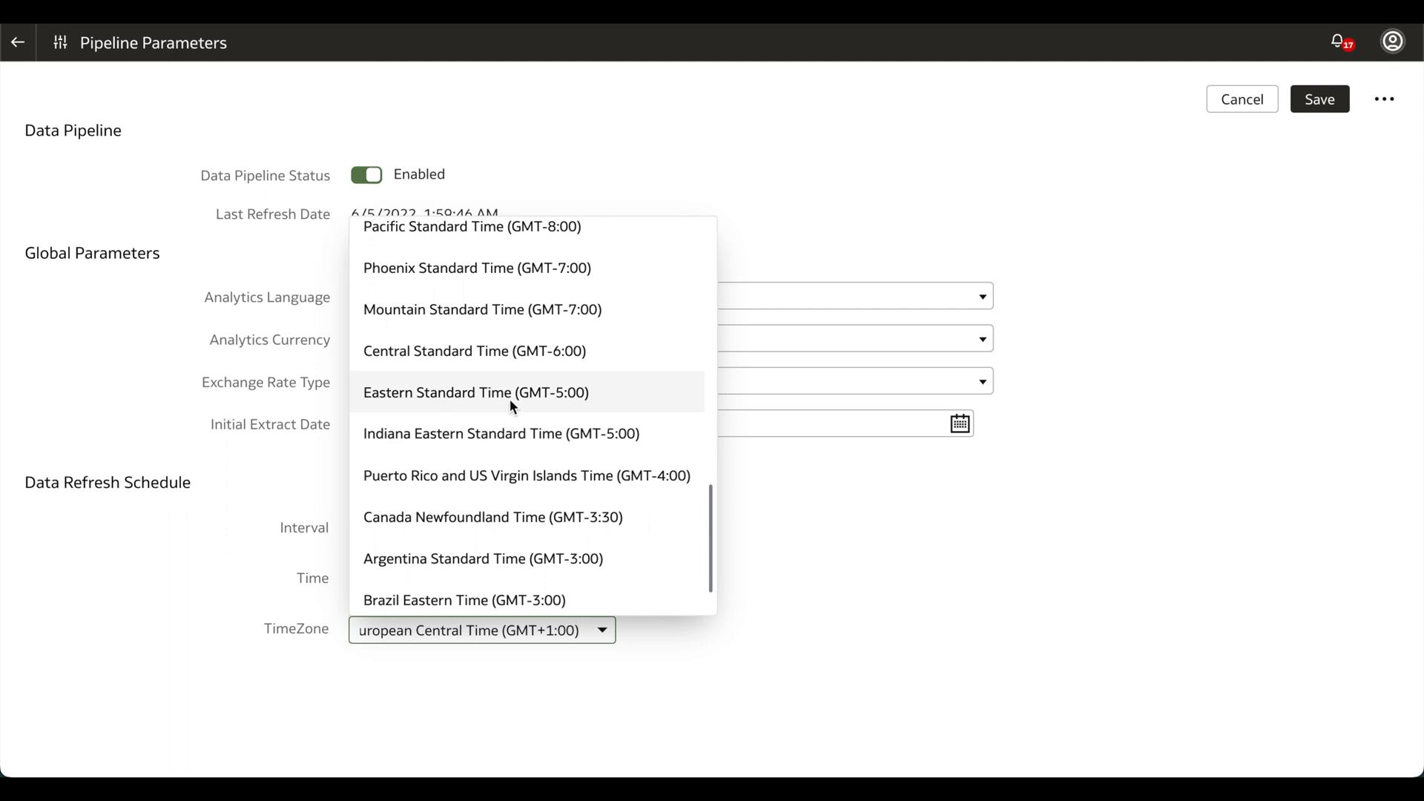
left_click(476, 392)
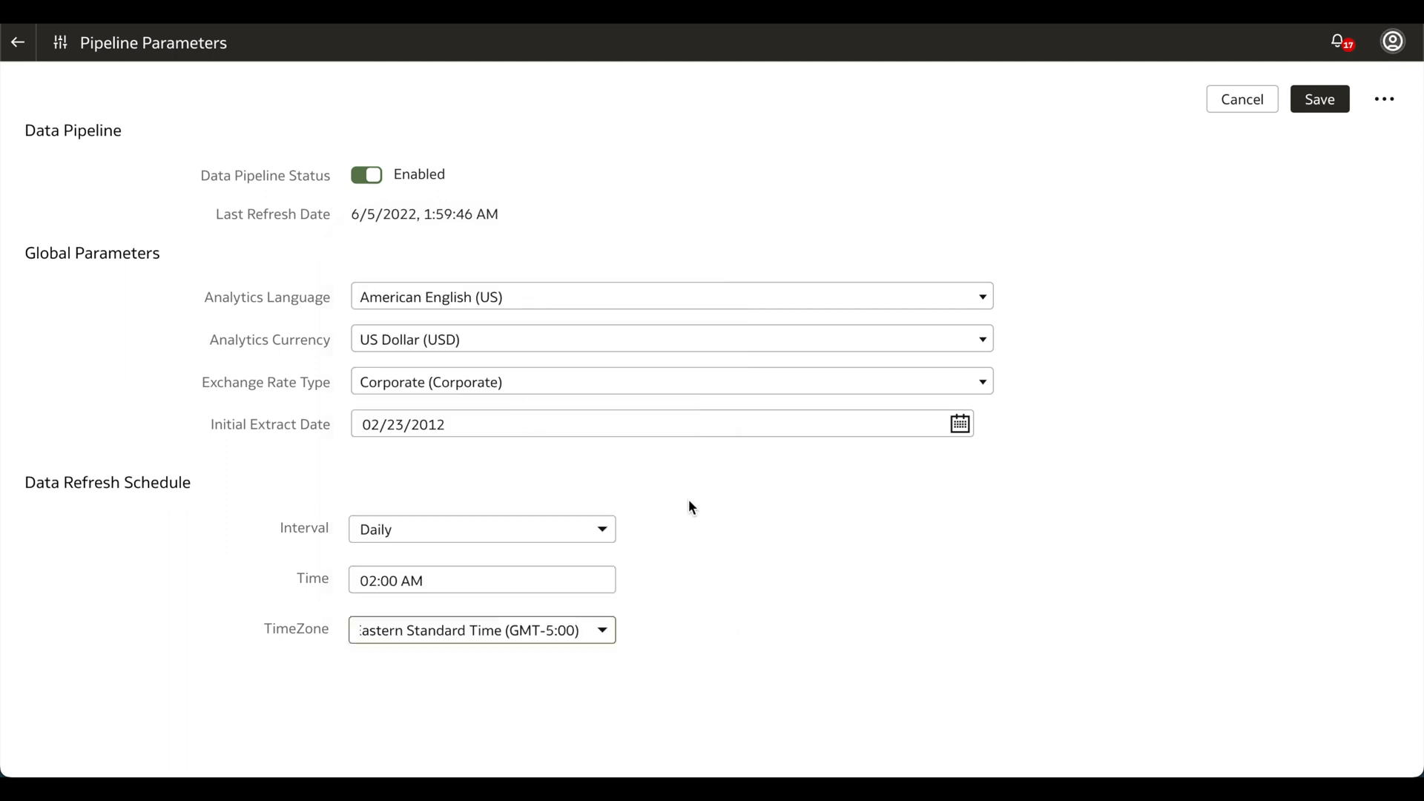
- Save the pipeline parameters and confirm with Accept Data Impact and Save
left_click(1319, 99)
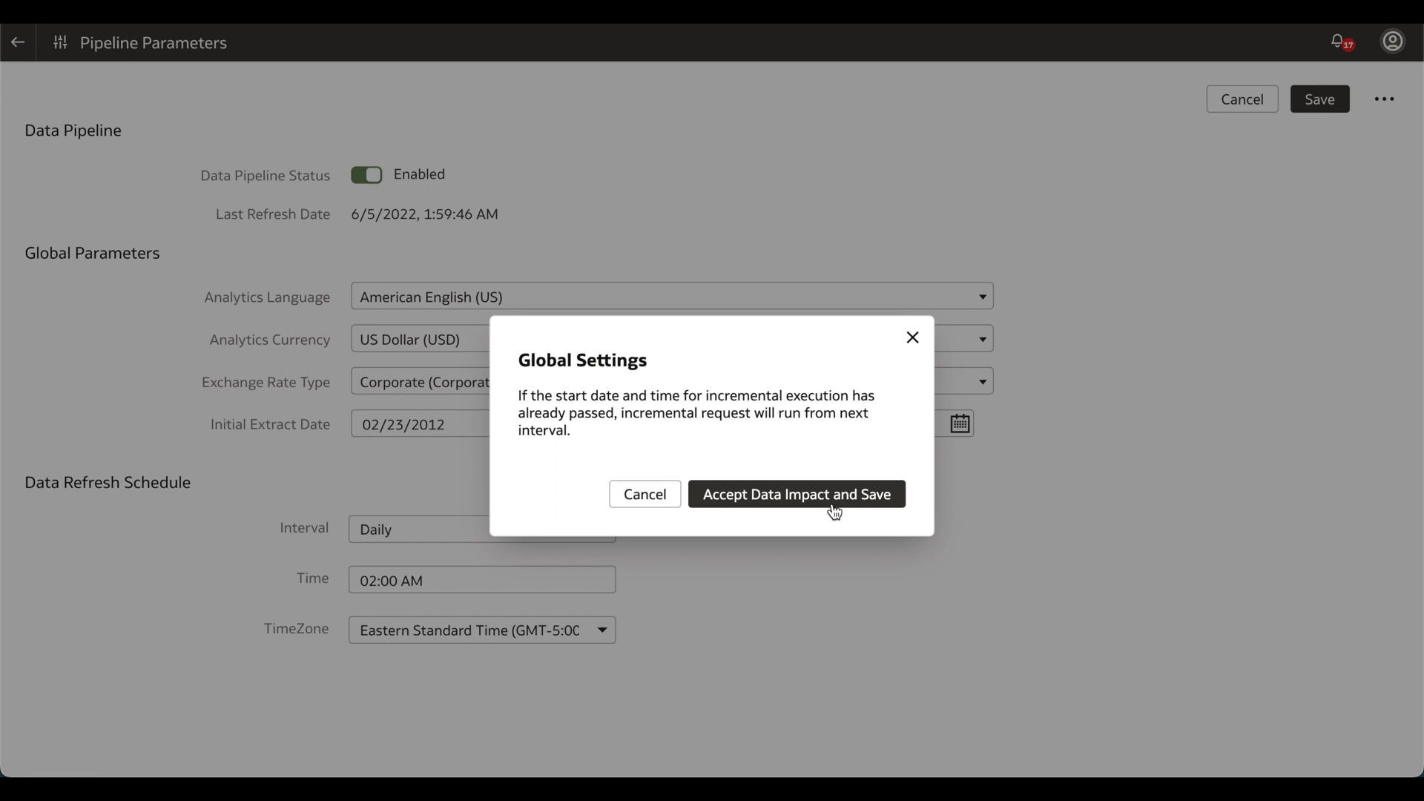
left_click(796, 494)
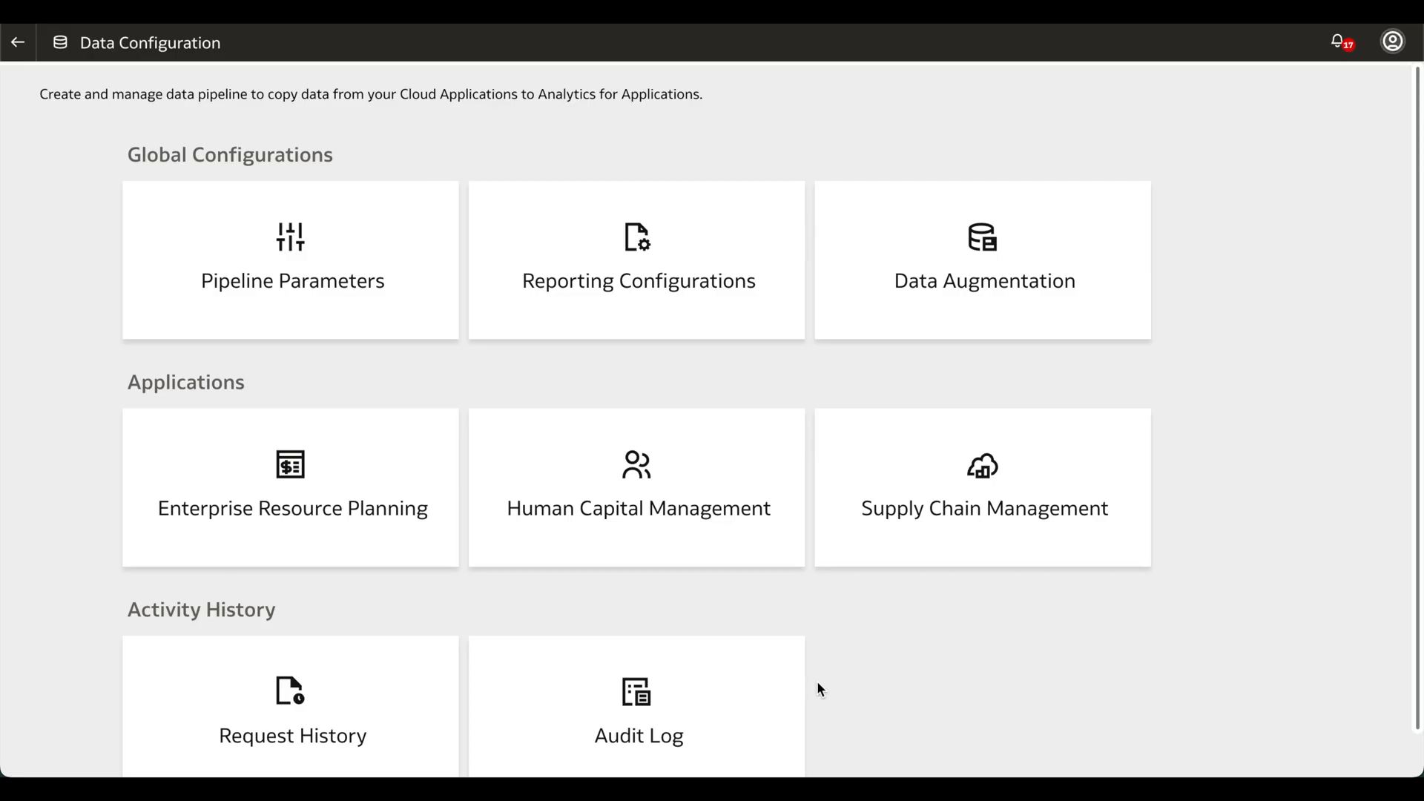
- Scroll down the Data Configuration page and open the Audit Log to view the latest schedule entry
scroll("down", 3)
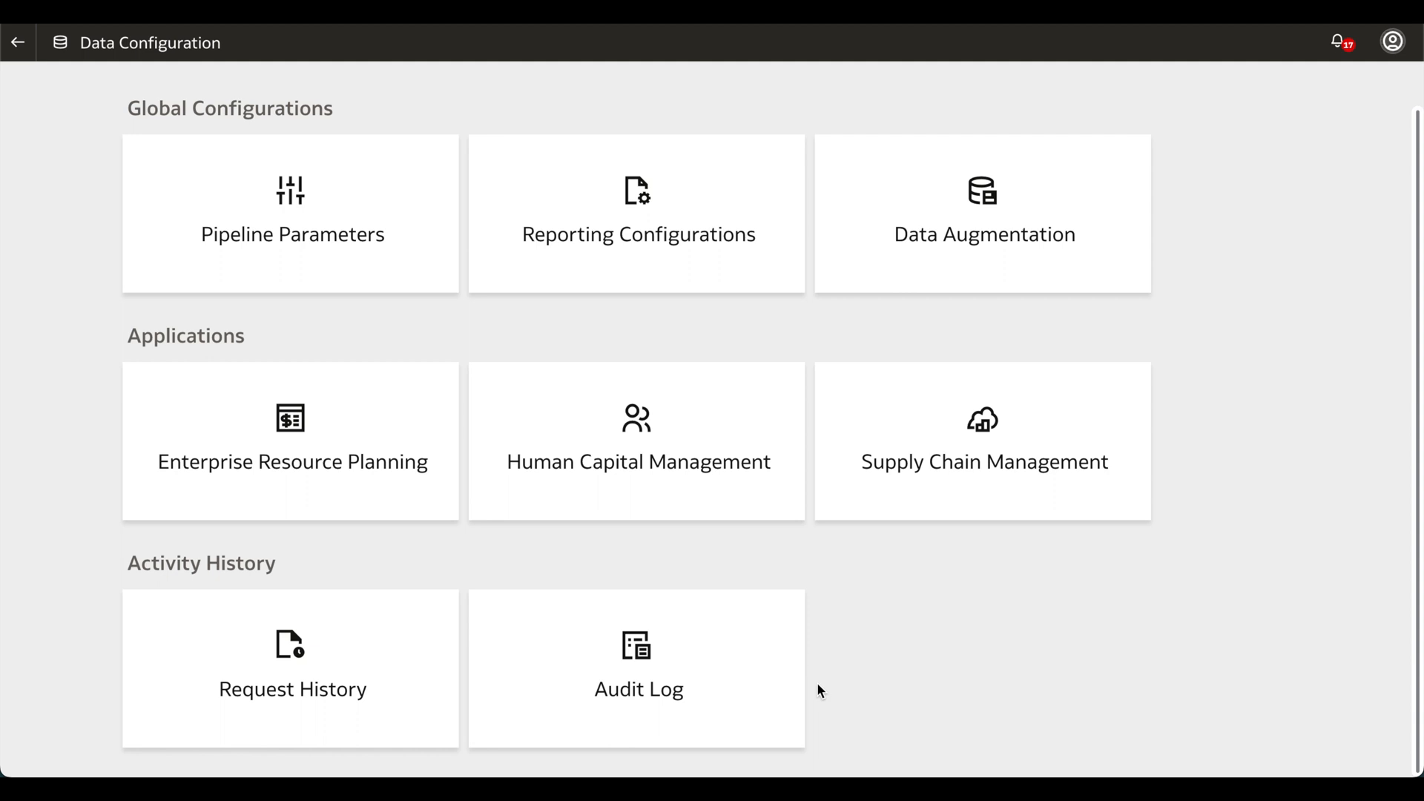
left_click(636, 669)
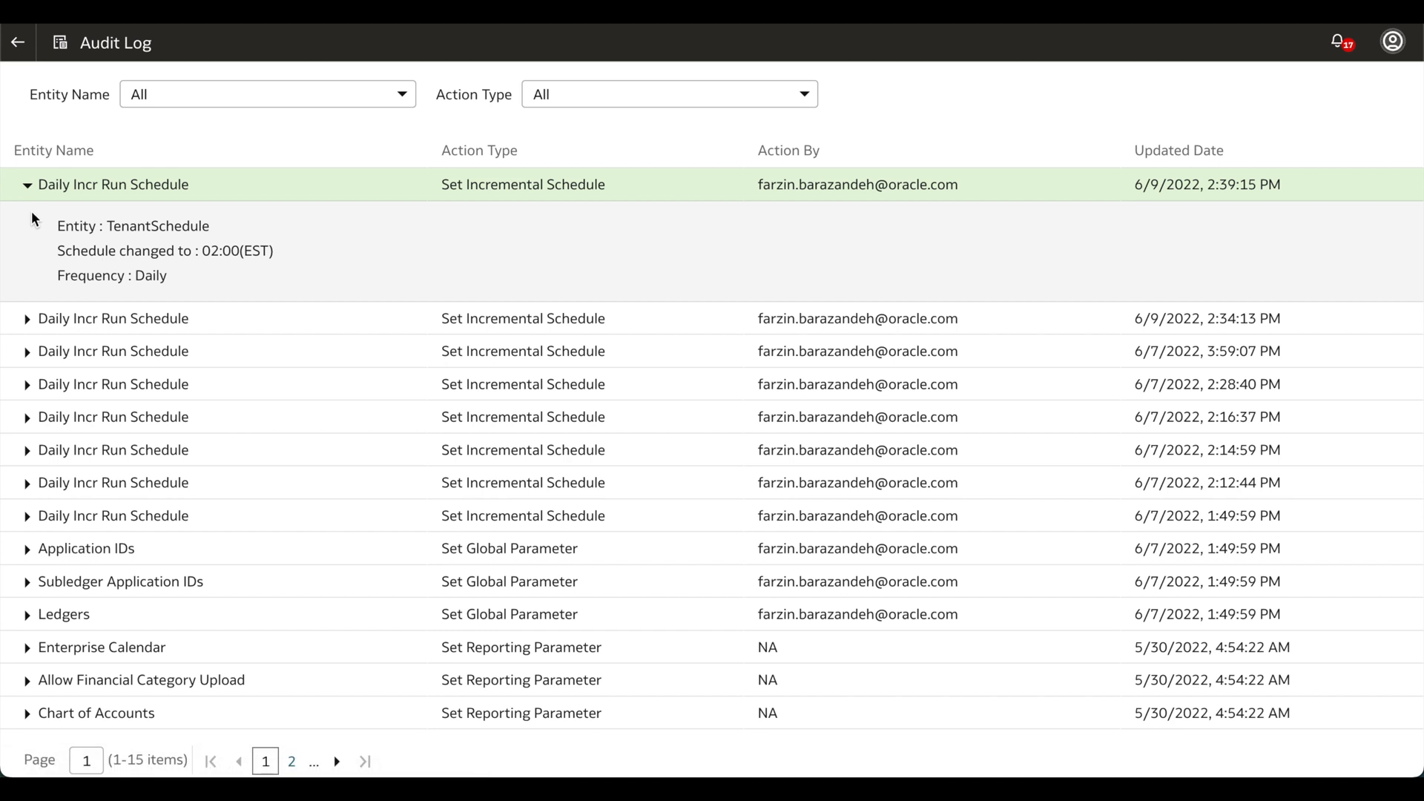
mouse_move(218, 282)
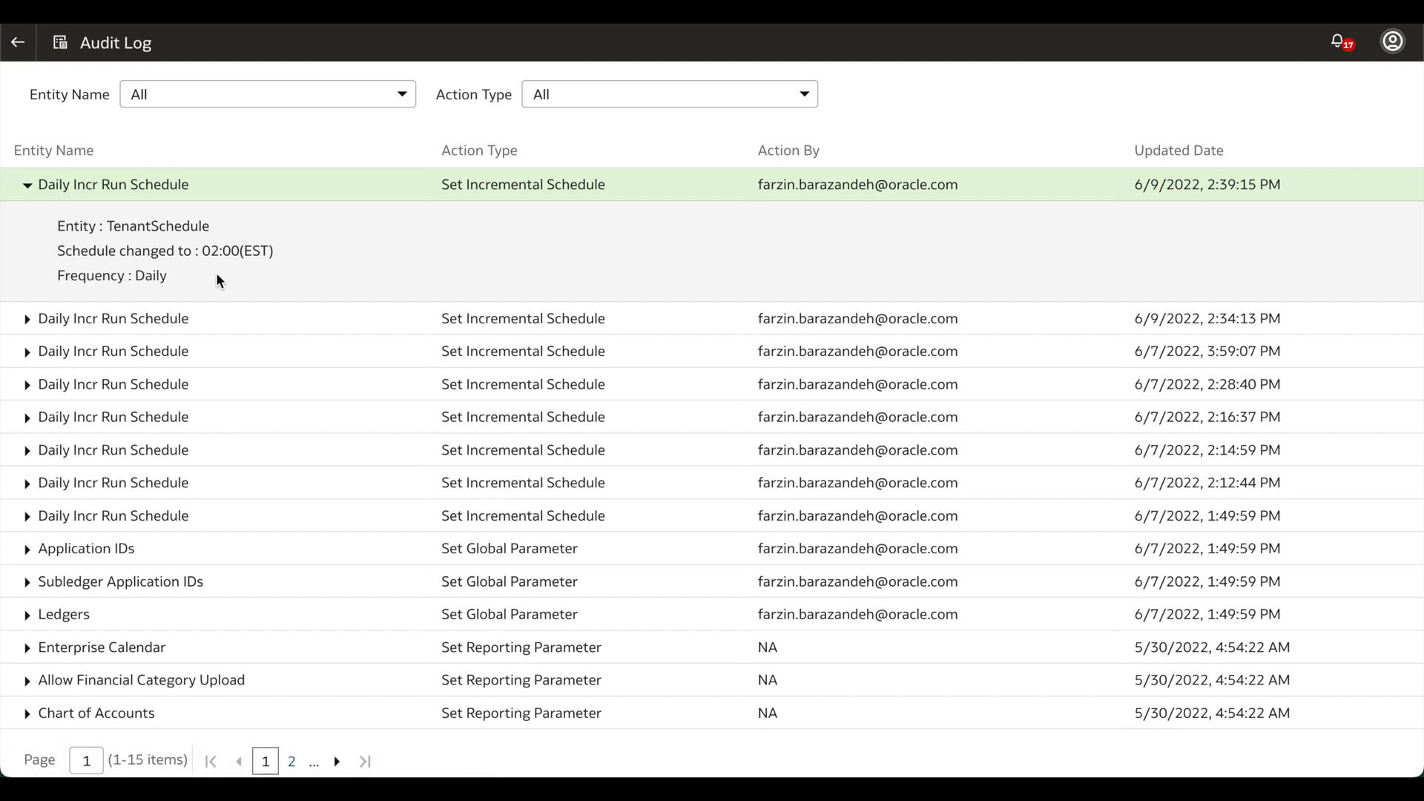